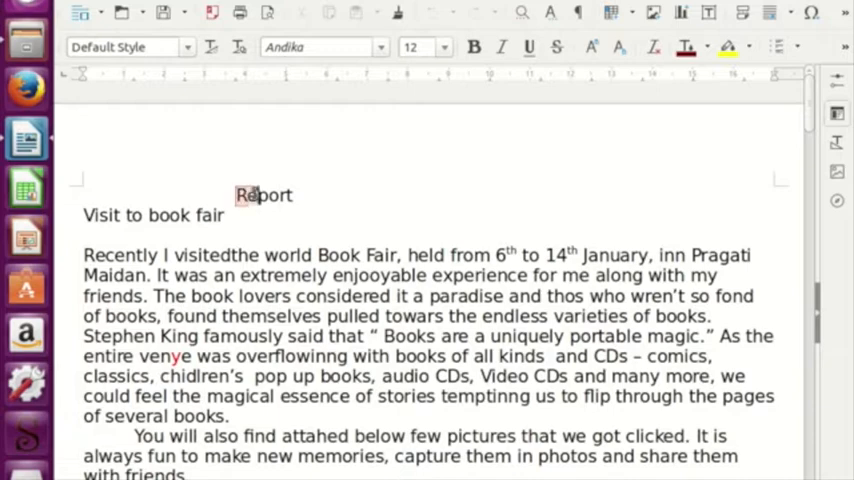
Step: Delete the leading indent so 'Report' starts flush at the left margin
{"action": "double_click", "coordinate": [264, 195]}
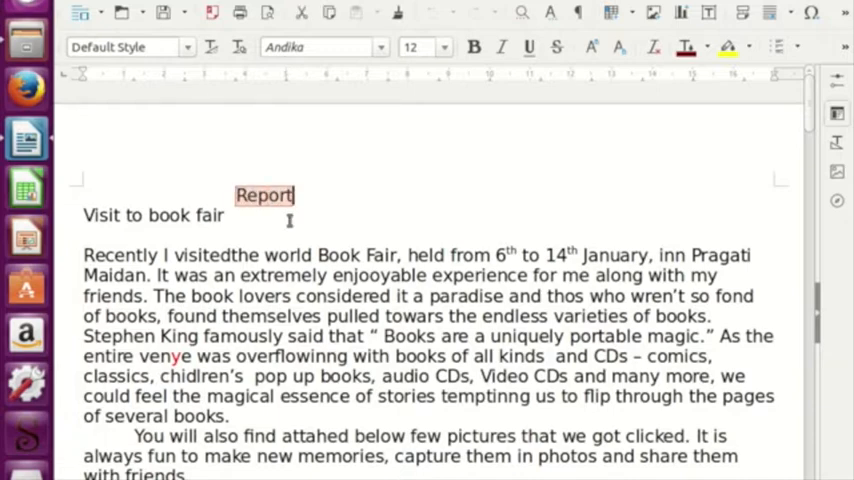
{"action": "mouse_move", "coordinate": [289, 204]}
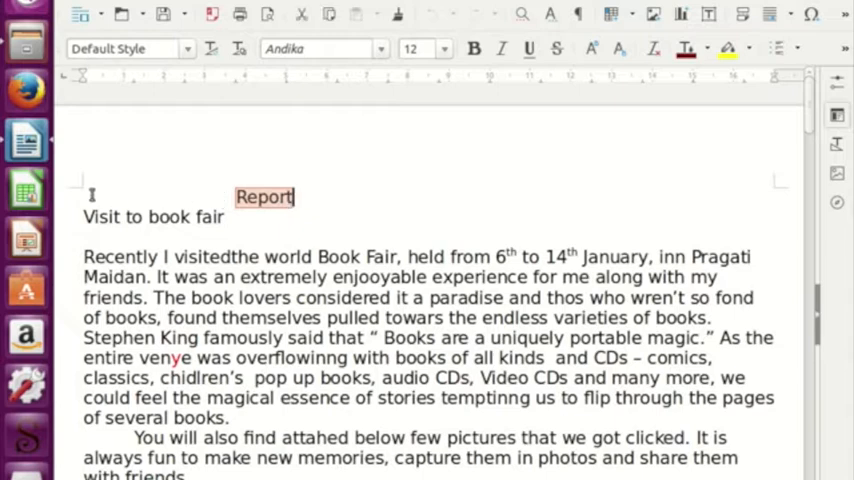
{"action": "left_click", "coordinate": [240, 196]}
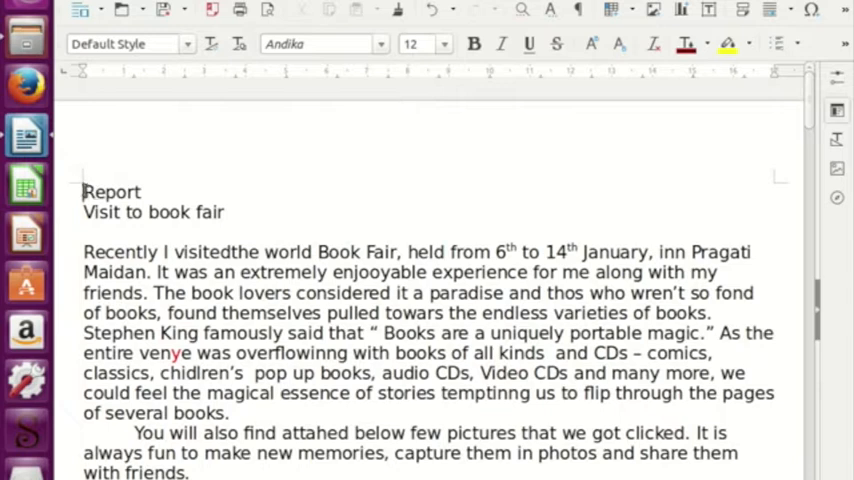
Step: Center the 'Report' heading horizontally on its line
{"action": "double_click", "coordinate": [112, 198]}
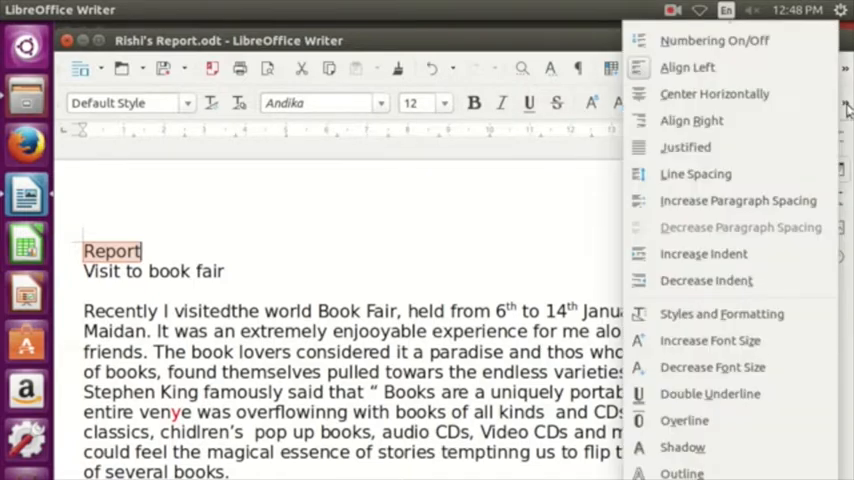
{"action": "mouse_move", "coordinate": [699, 67]}
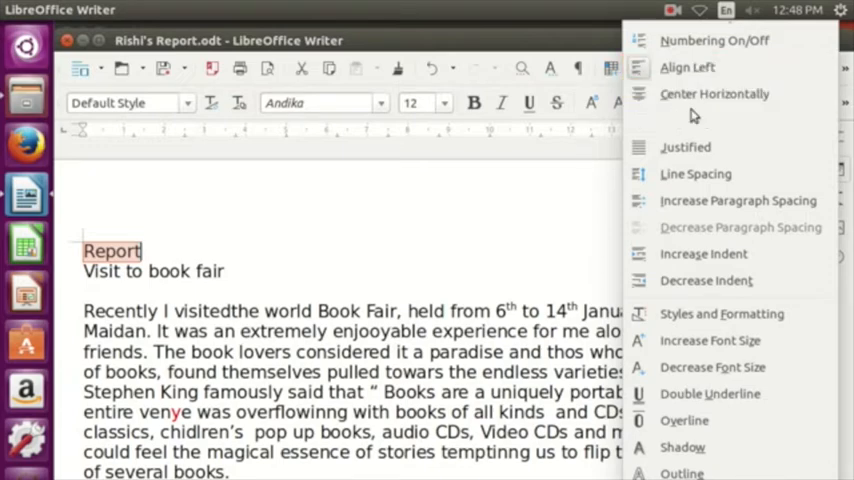
{"action": "mouse_move", "coordinate": [724, 93]}
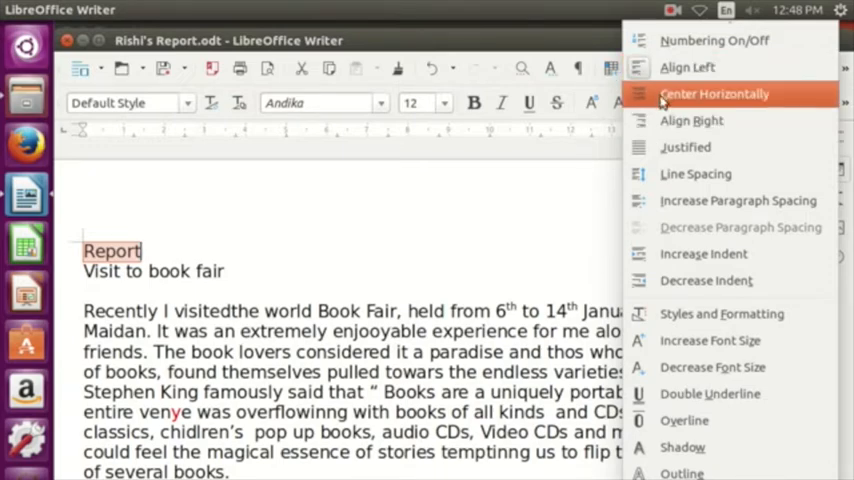
{"action": "left_click", "coordinate": [717, 93]}
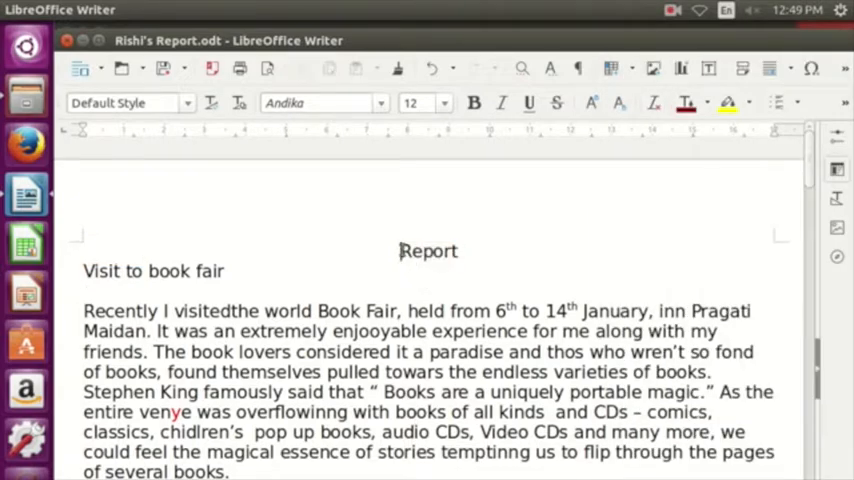
Step: Convert the heading to UPPERCASE so it reads 'REPORT'
{"action": "double_click", "coordinate": [428, 251]}
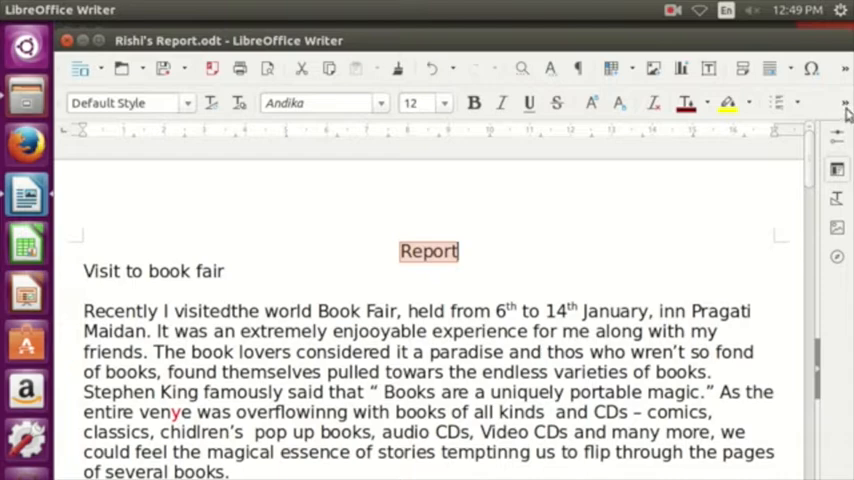
{"action": "left_click", "coordinate": [832, 103]}
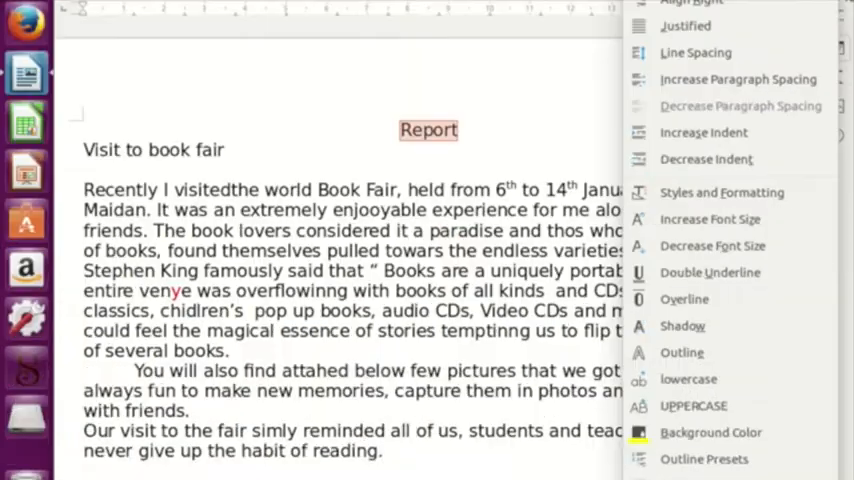
{"action": "mouse_move", "coordinate": [738, 79]}
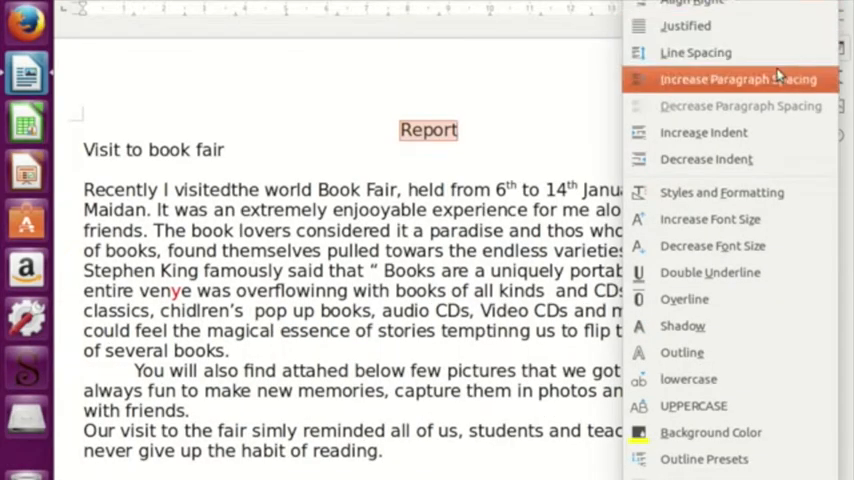
{"action": "mouse_move", "coordinate": [688, 379]}
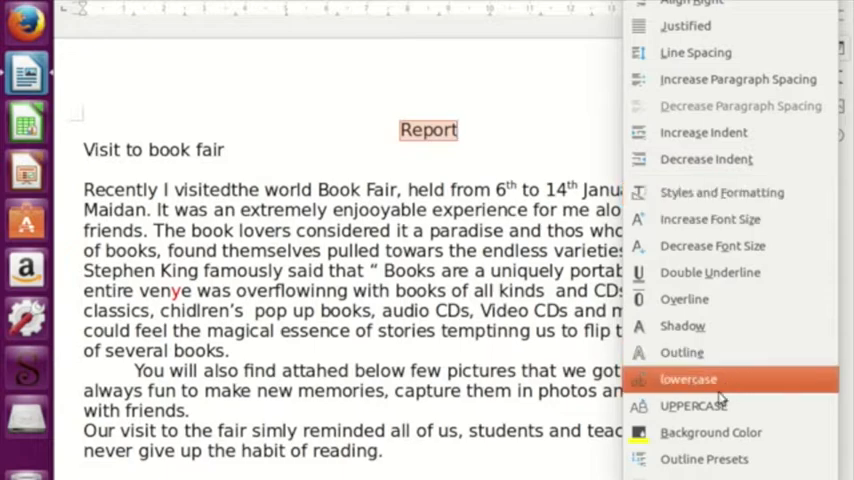
{"action": "mouse_move", "coordinate": [694, 405]}
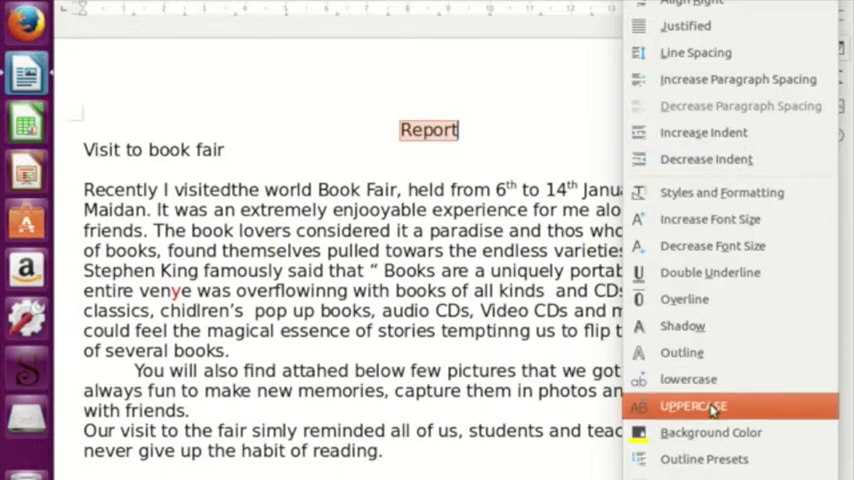
{"action": "left_click", "coordinate": [696, 406]}
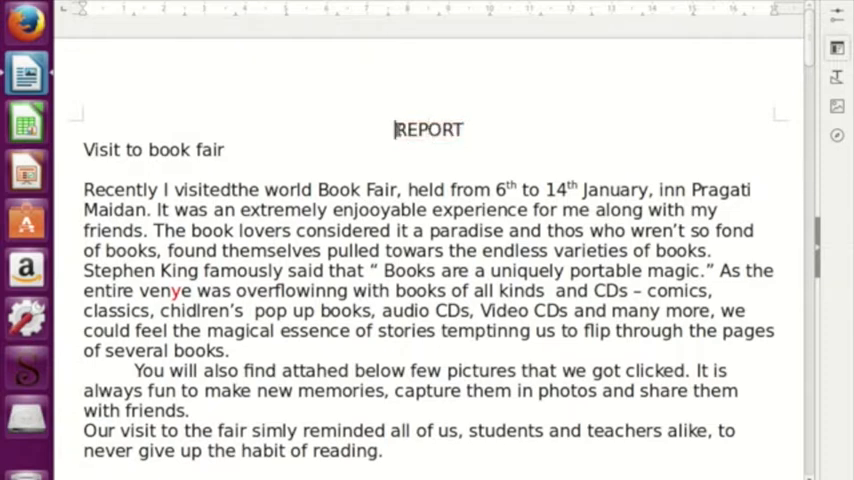
{"action": "double_click", "coordinate": [429, 129]}
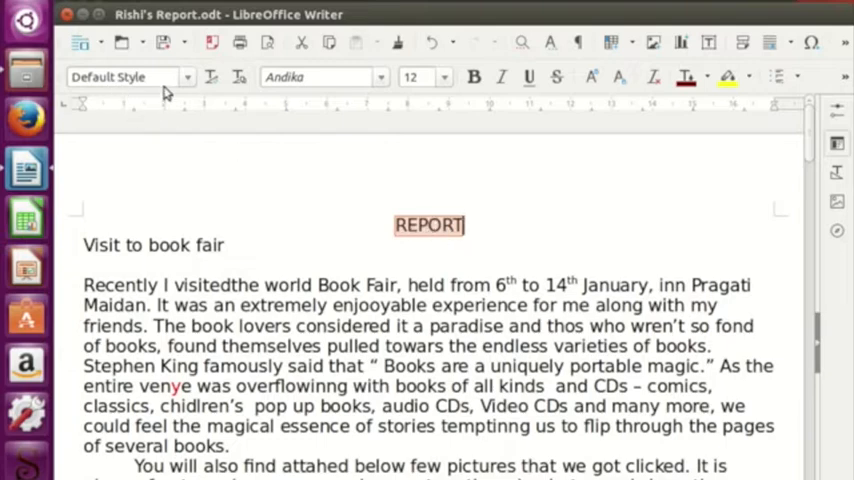
Step: Apply the Title paragraph style to the REPORT heading
{"action": "left_click", "coordinate": [188, 77]}
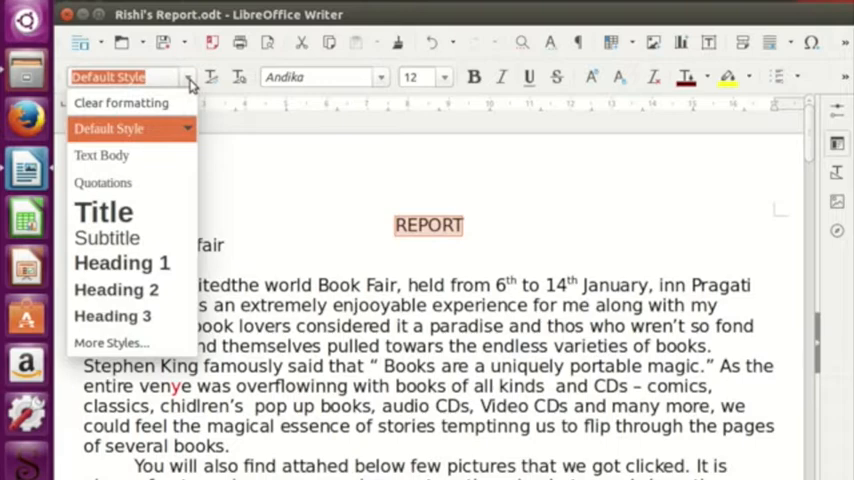
{"action": "mouse_move", "coordinate": [103, 211]}
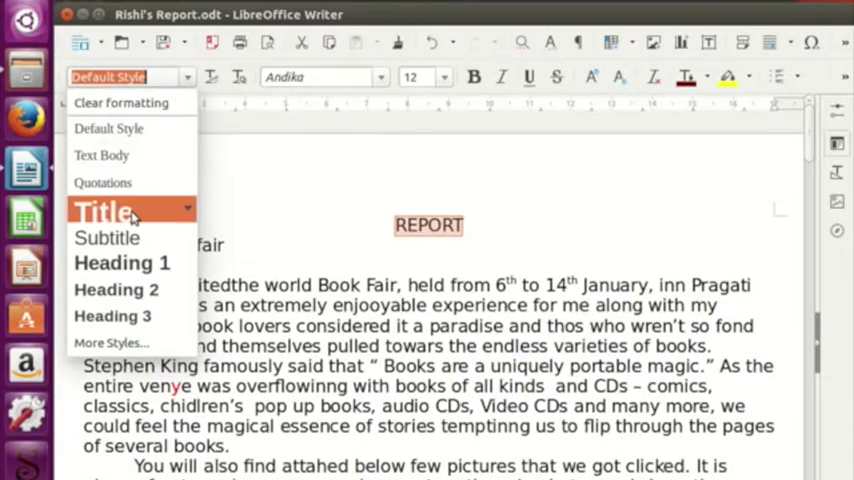
{"action": "left_click", "coordinate": [100, 211]}
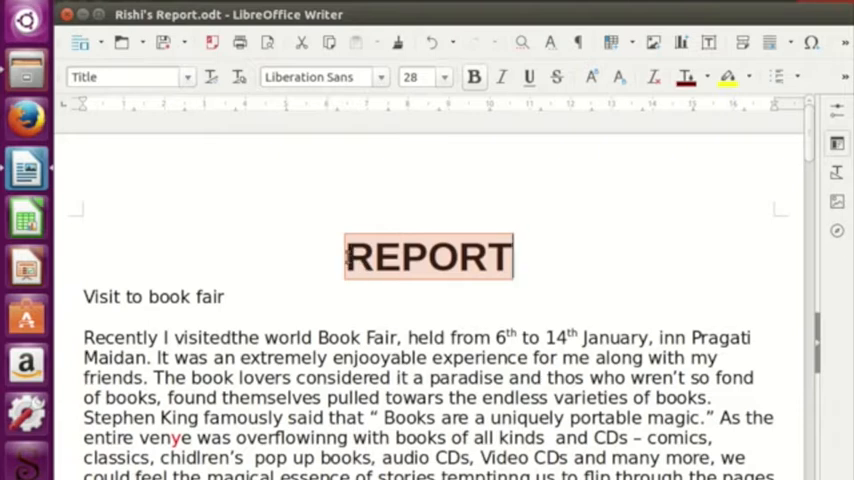
{"action": "left_click", "coordinate": [227, 296]}
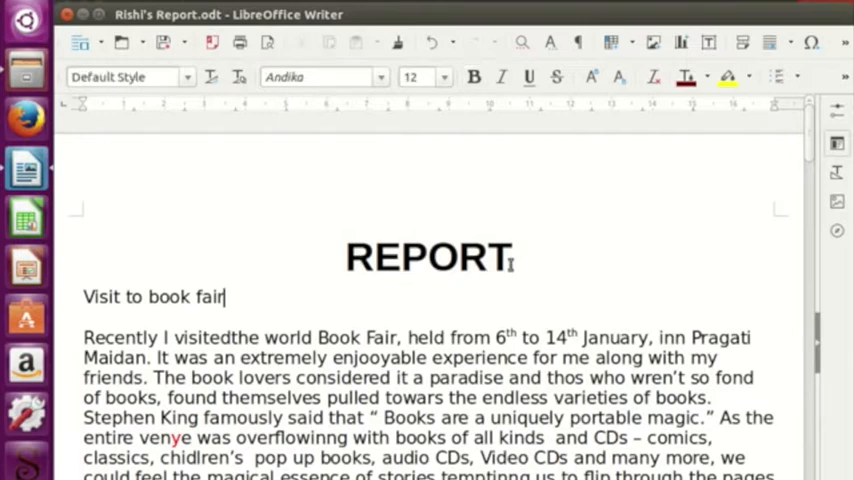
{"action": "mouse_move", "coordinate": [476, 270]}
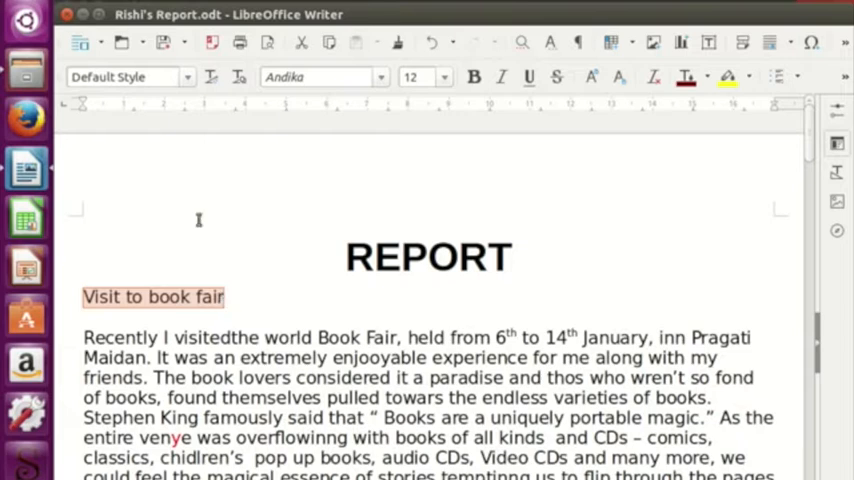
{"action": "mouse_move", "coordinate": [188, 80]}
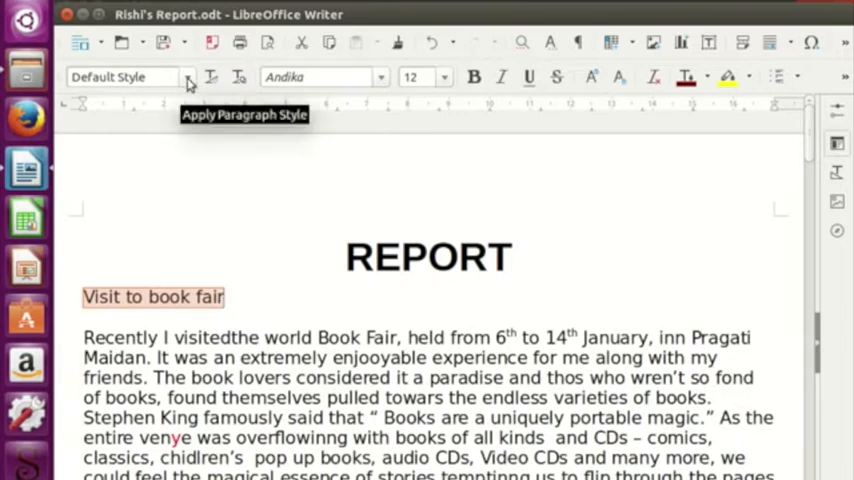
Step: Apply the Subtitle paragraph style to the 'Visit to book fair' line
{"action": "left_click", "coordinate": [189, 77]}
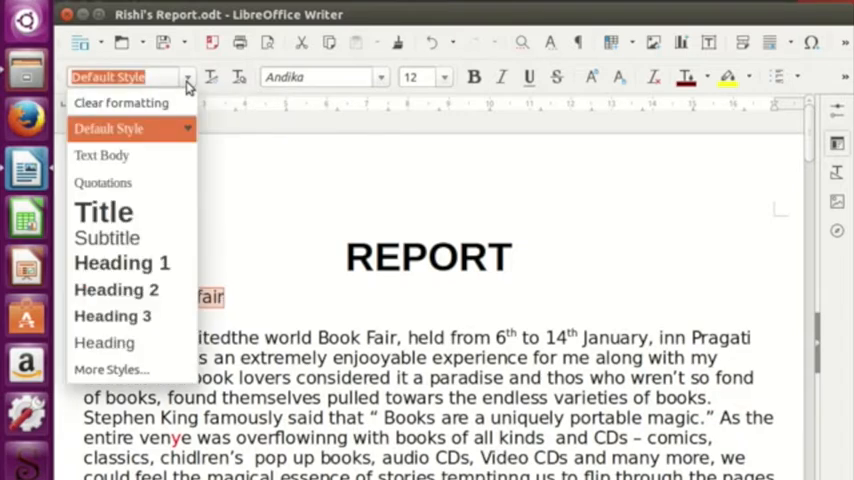
{"action": "mouse_move", "coordinate": [105, 211]}
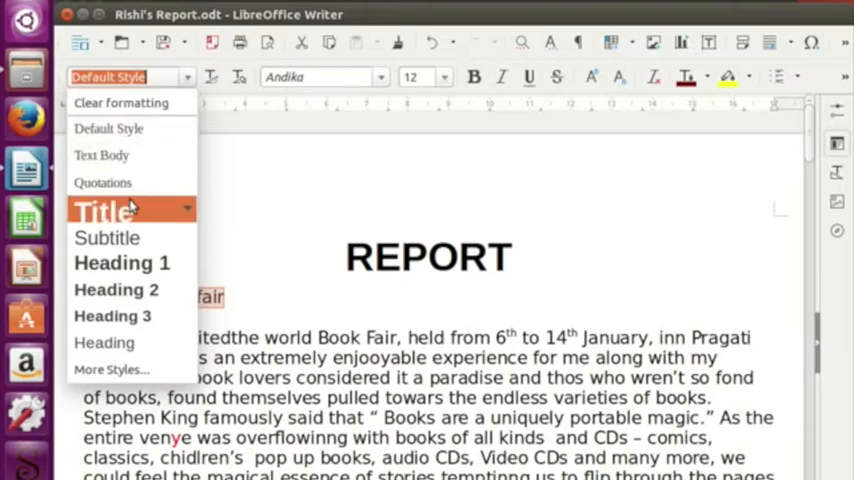
{"action": "mouse_move", "coordinate": [107, 237]}
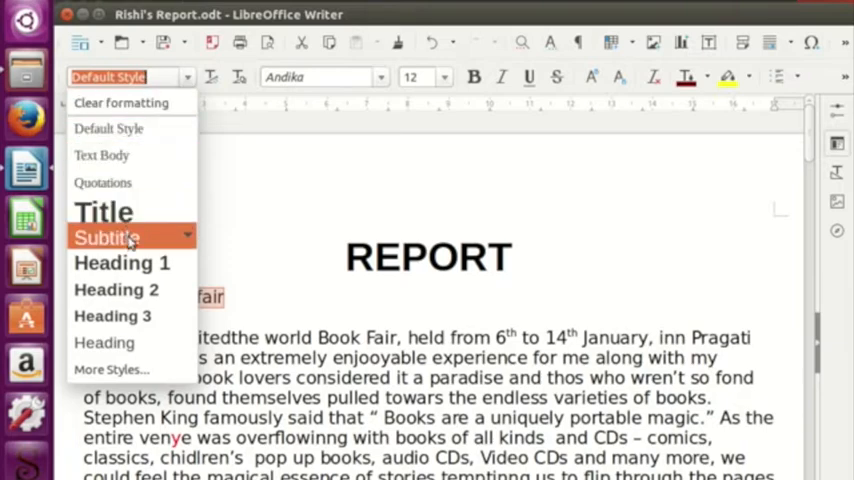
{"action": "left_click", "coordinate": [106, 238]}
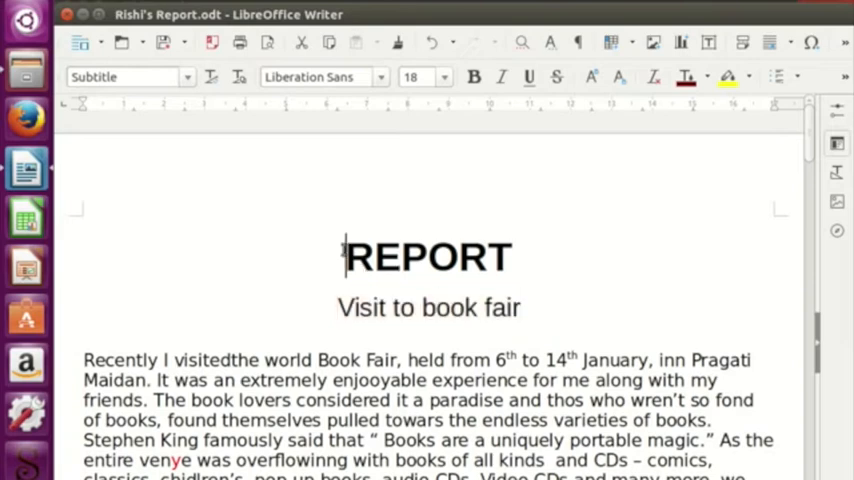
{"action": "double_click", "coordinate": [428, 257]}
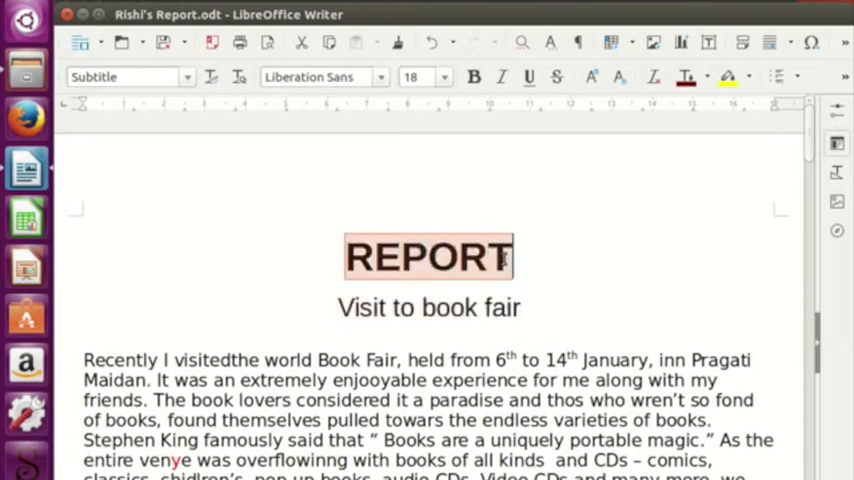
Step: Make the REPORT text red with a yellow highlight
{"action": "left_click", "coordinate": [714, 76]}
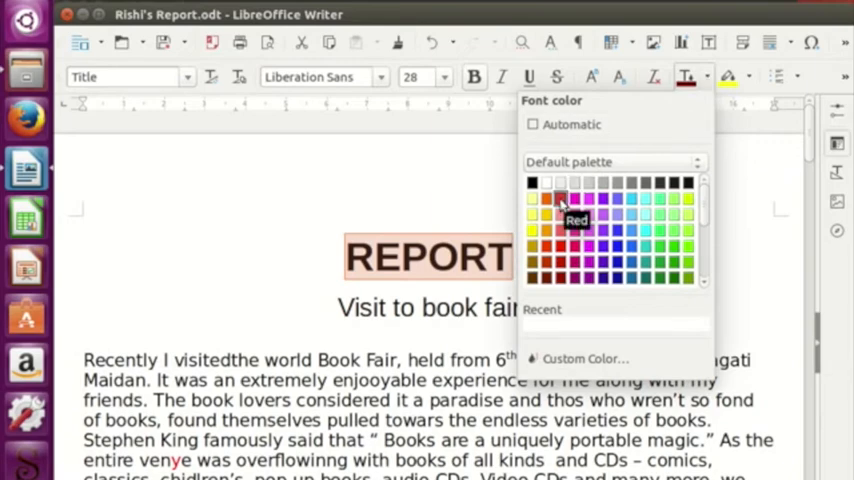
{"action": "left_click", "coordinate": [560, 200]}
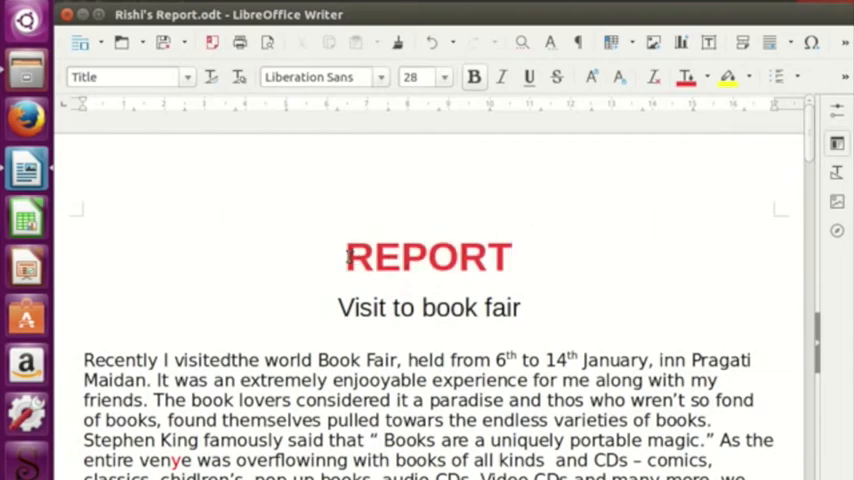
{"action": "left_click", "coordinate": [748, 77]}
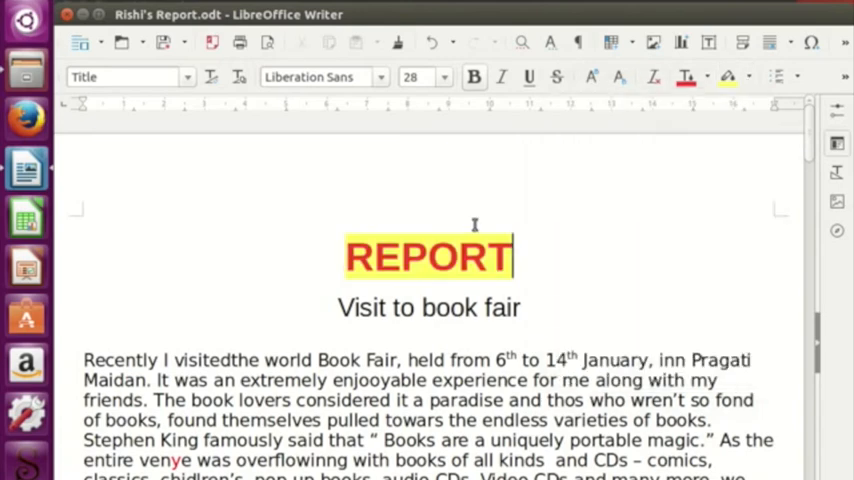
{"action": "mouse_move", "coordinate": [583, 208]}
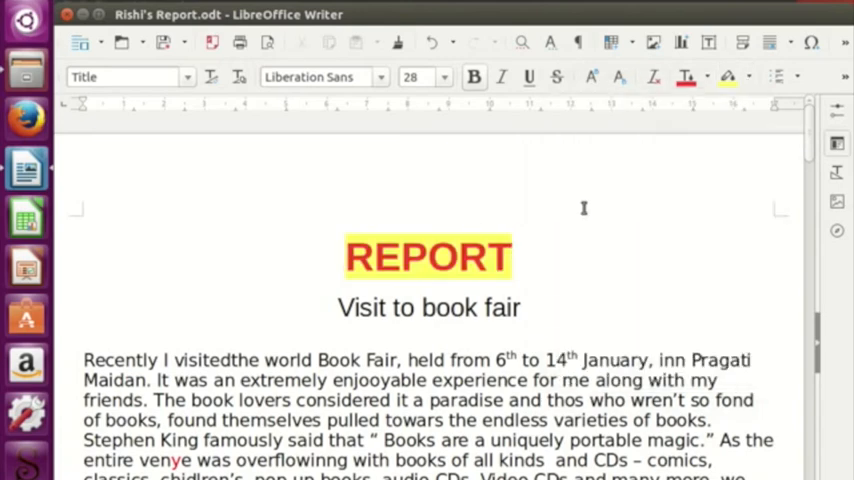